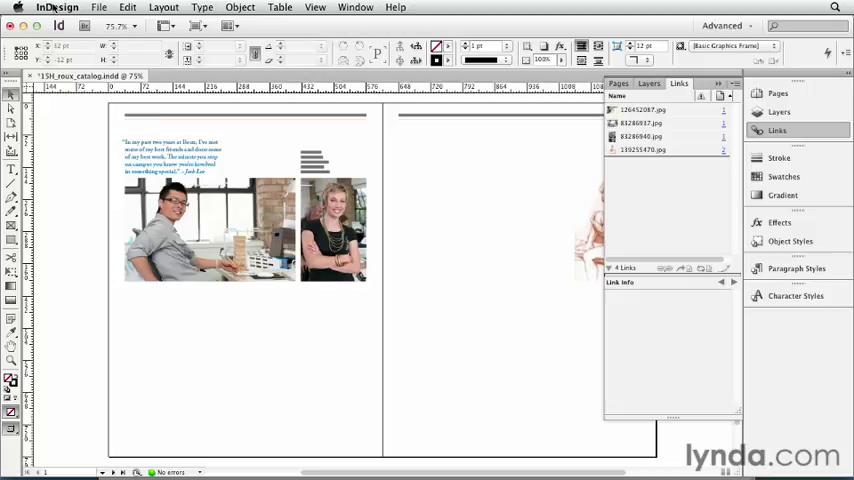
- Enable Create Links When Placing Text and Spreadsheet Files in File Handling preferences and confirm
{"action": "left_click", "coordinate": [58, 8]}
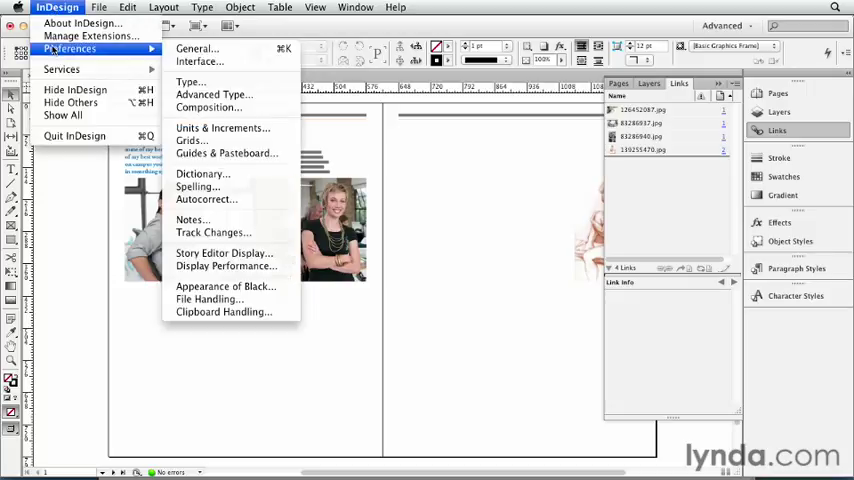
{"action": "mouse_move", "coordinate": [208, 300]}
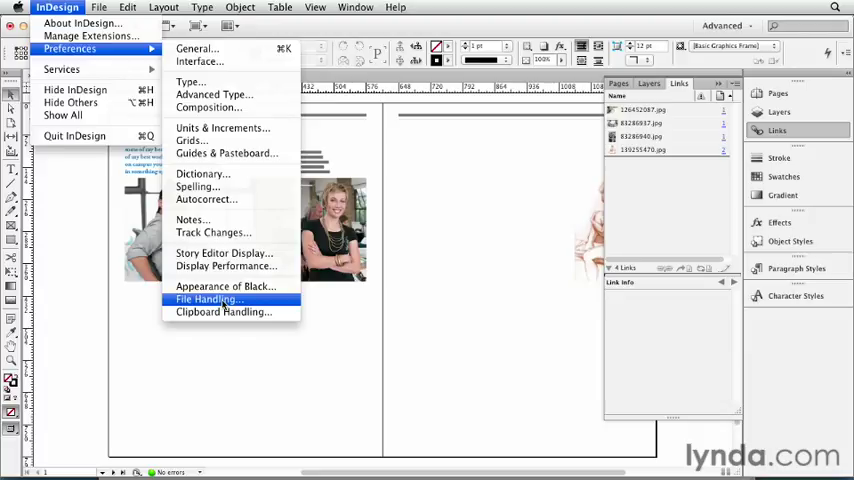
{"action": "left_click", "coordinate": [208, 300]}
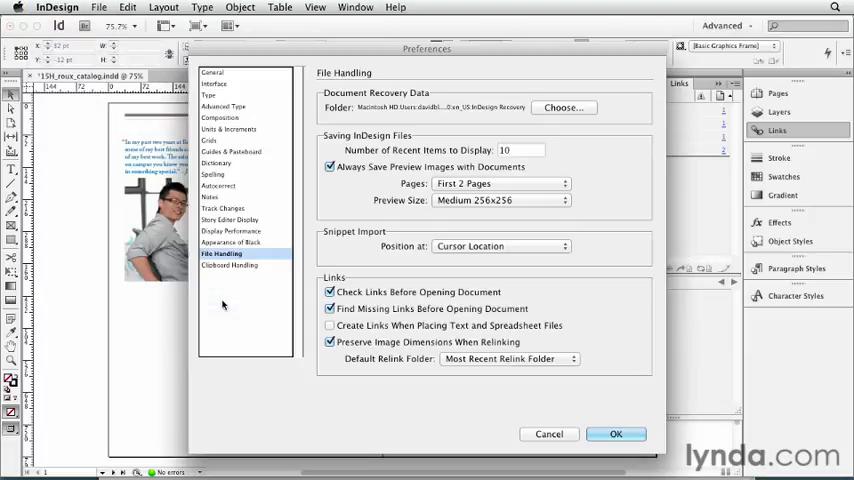
{"action": "mouse_move", "coordinate": [284, 264]}
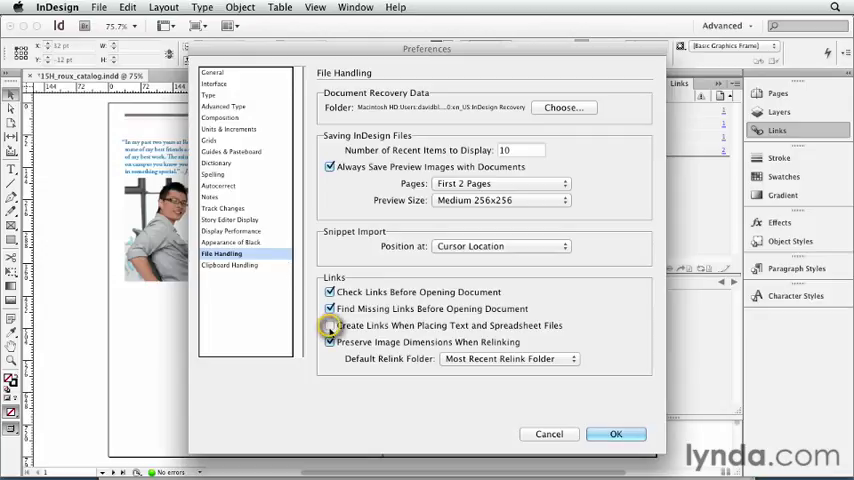
{"action": "left_click", "coordinate": [330, 324]}
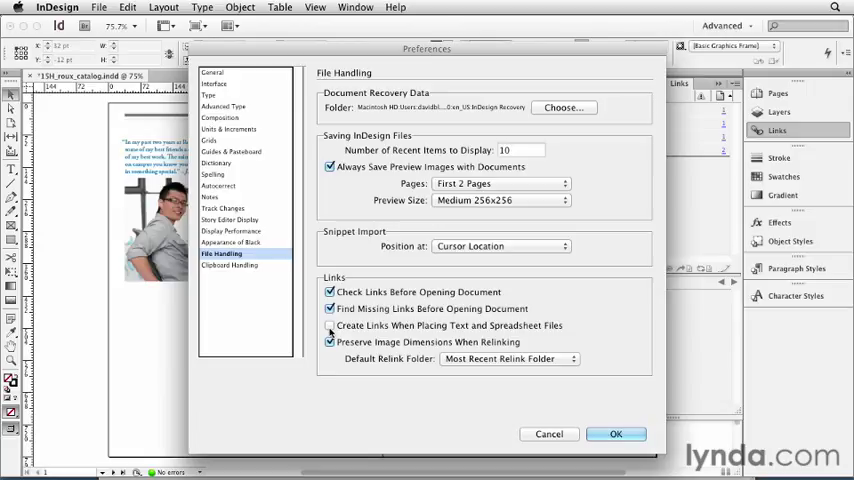
{"action": "left_click", "coordinate": [330, 324]}
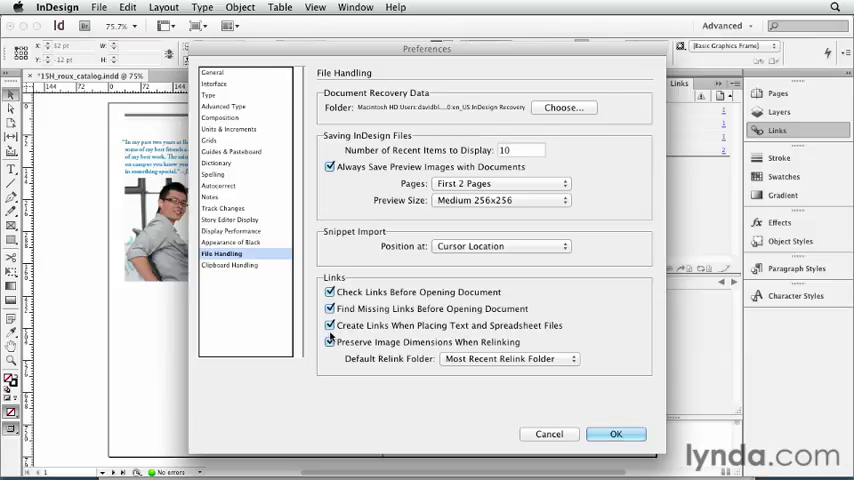
{"action": "left_click", "coordinate": [616, 432]}
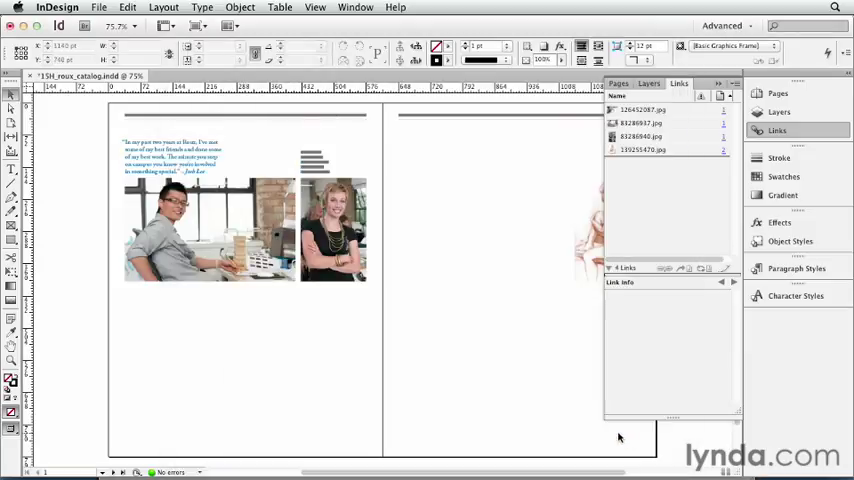
- Start placing roux_catalog_data.xlsx with Show Import Options and Replace Selected Item checked
{"action": "left_click", "coordinate": [100, 8]}
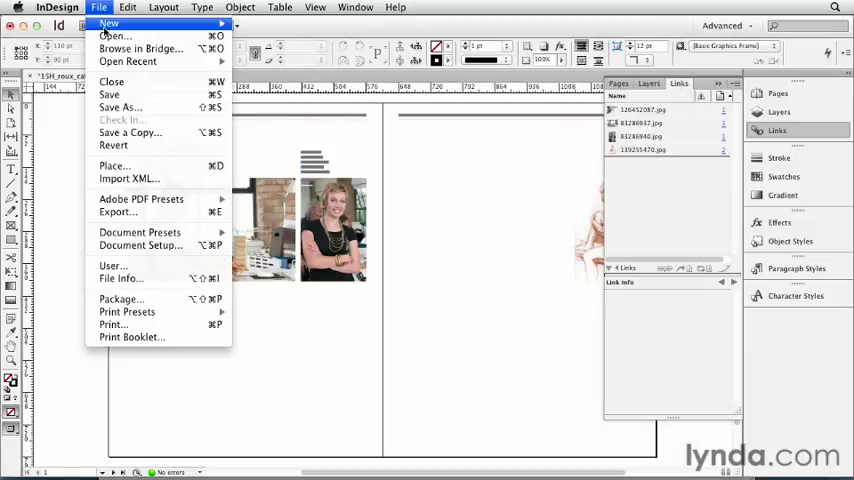
{"action": "left_click", "coordinate": [112, 164]}
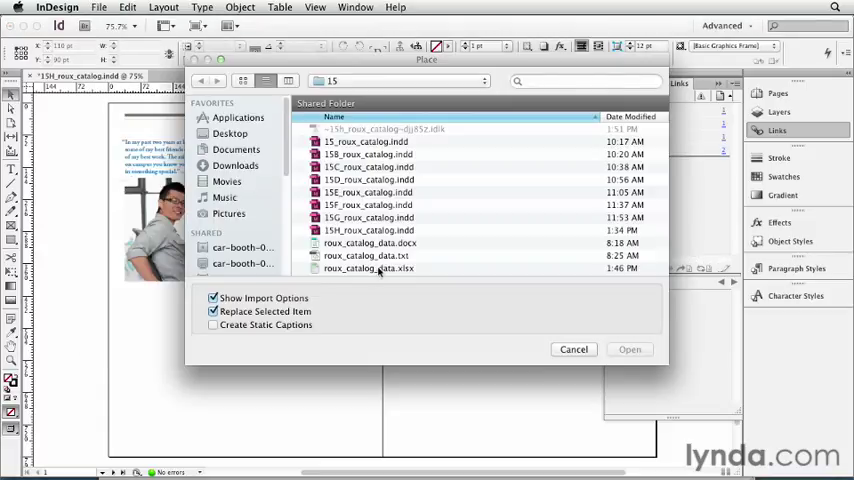
{"action": "left_click", "coordinate": [368, 268]}
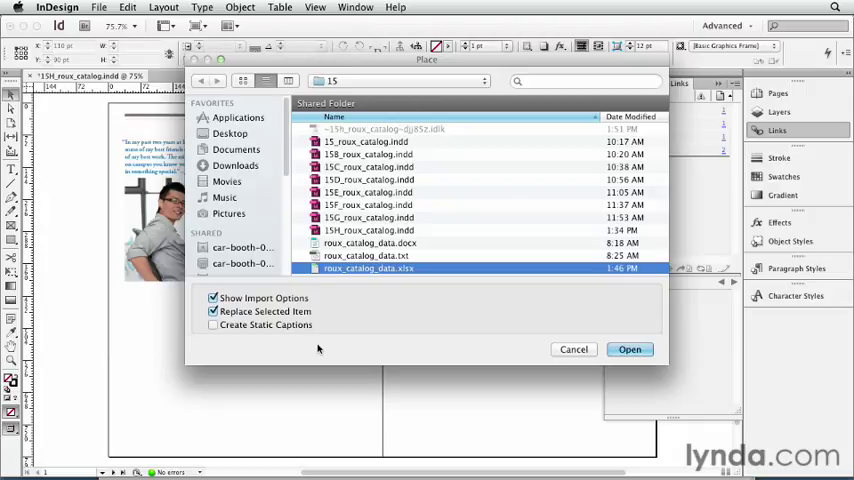
{"action": "left_click", "coordinate": [212, 298]}
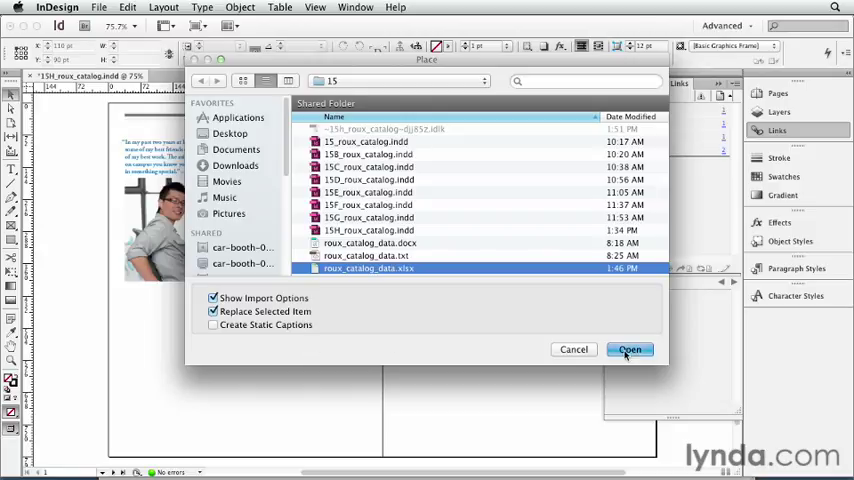
- Import cell range A1:E15 as an unformatted table with the course table style applied
{"action": "left_click", "coordinate": [628, 348]}
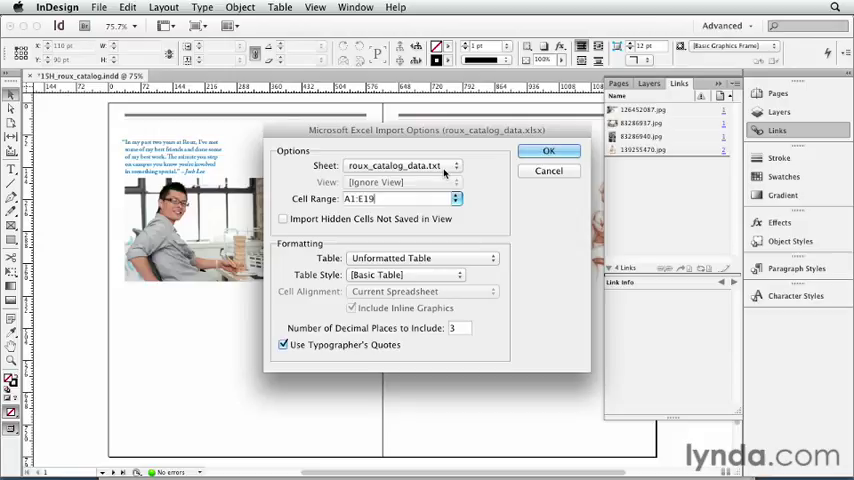
{"action": "left_click", "coordinate": [400, 164]}
{"action": "type", "text": "5"}
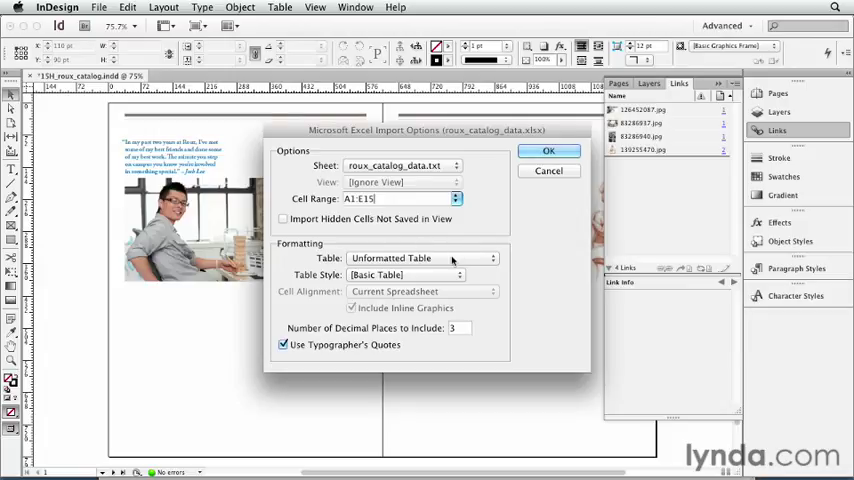
{"action": "left_click", "coordinate": [420, 258]}
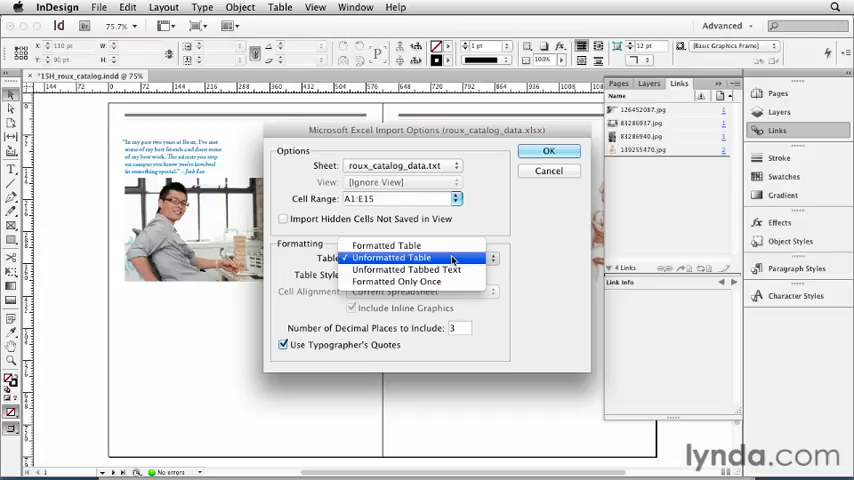
{"action": "mouse_move", "coordinate": [386, 244]}
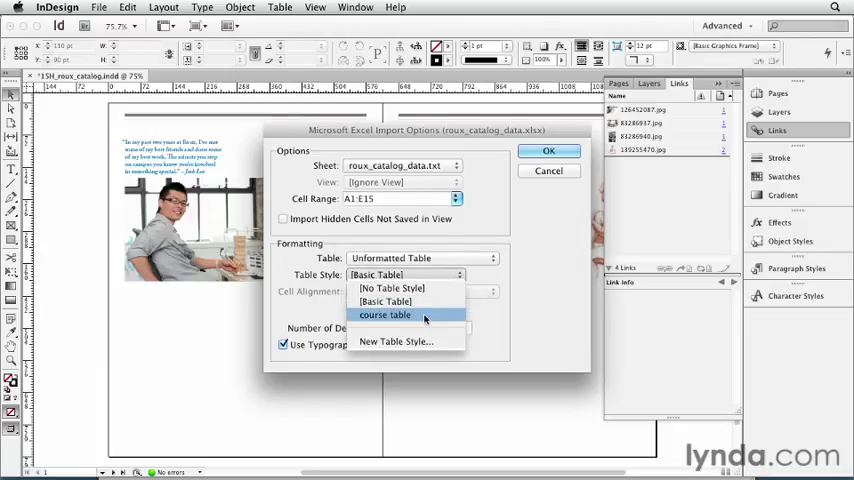
{"action": "left_click", "coordinate": [384, 314]}
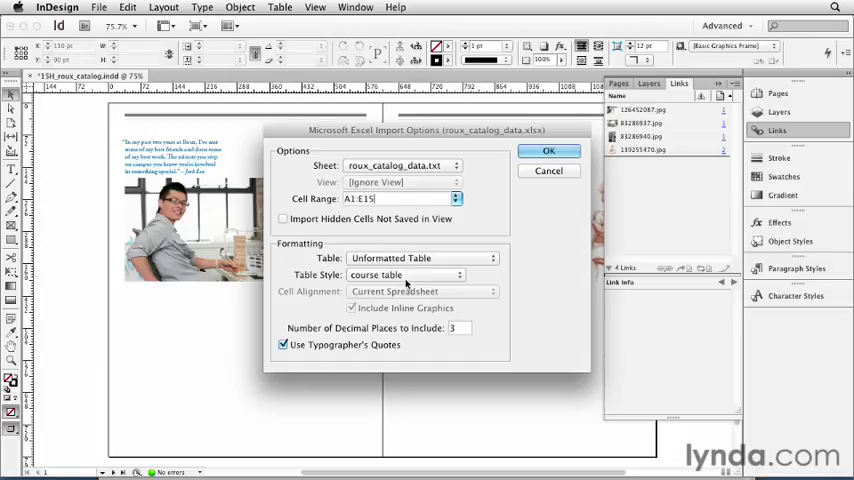
{"action": "left_click", "coordinate": [548, 150]}
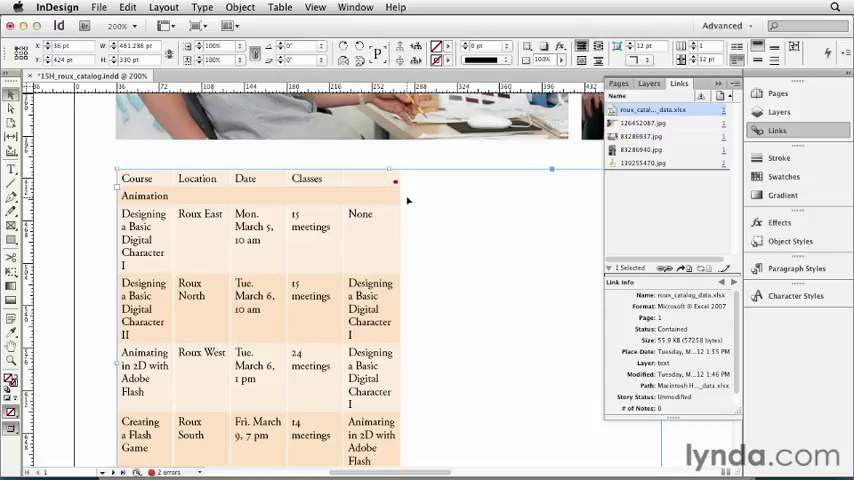
{"action": "mouse_move", "coordinate": [368, 188]}
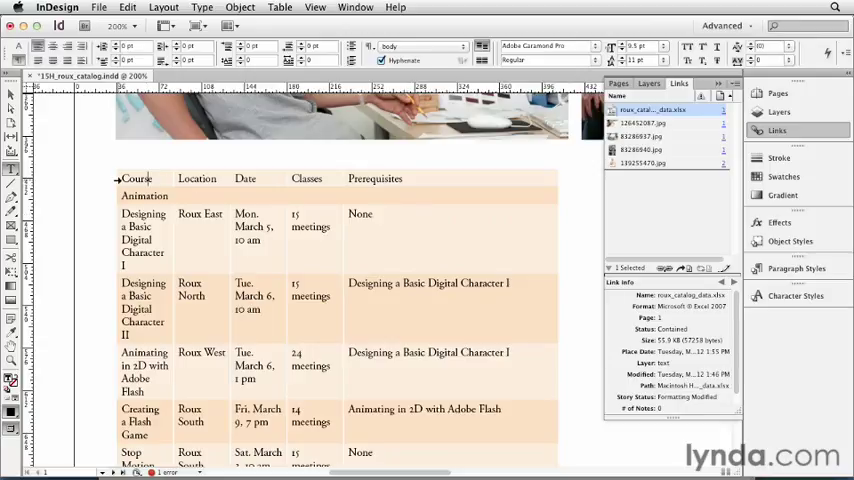
- Show the Cell Styles panel to apply the header and category styles to the table rows
{"action": "left_click", "coordinate": [280, 8]}
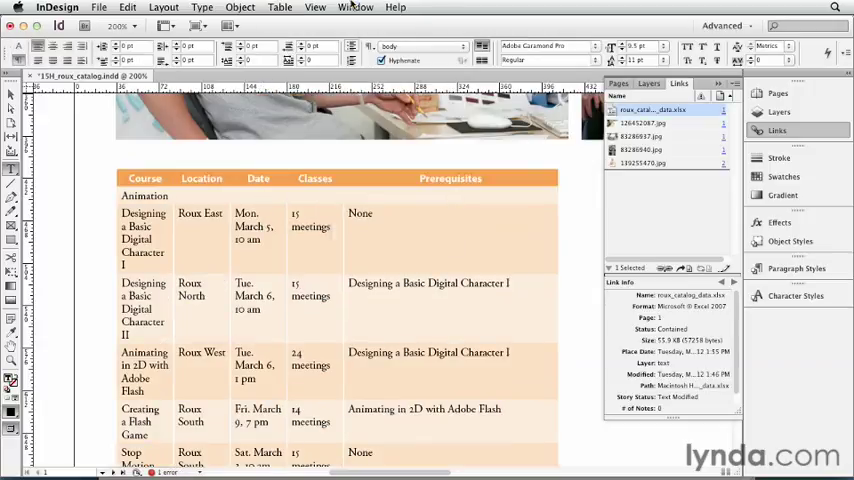
{"action": "left_click", "coordinate": [356, 8]}
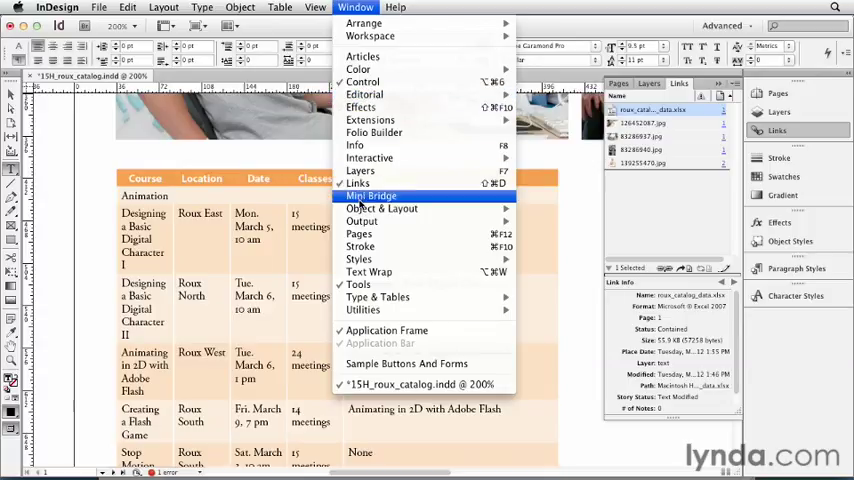
{"action": "mouse_move", "coordinate": [358, 260]}
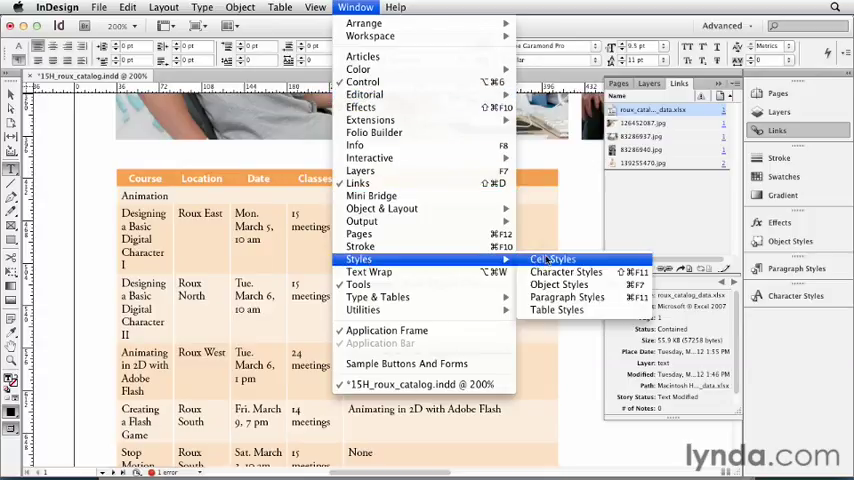
{"action": "left_click", "coordinate": [552, 260]}
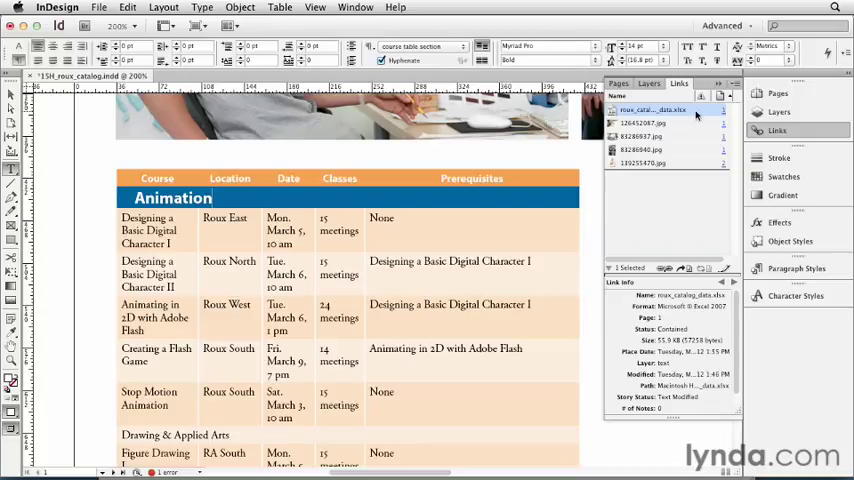
{"action": "mouse_move", "coordinate": [672, 200]}
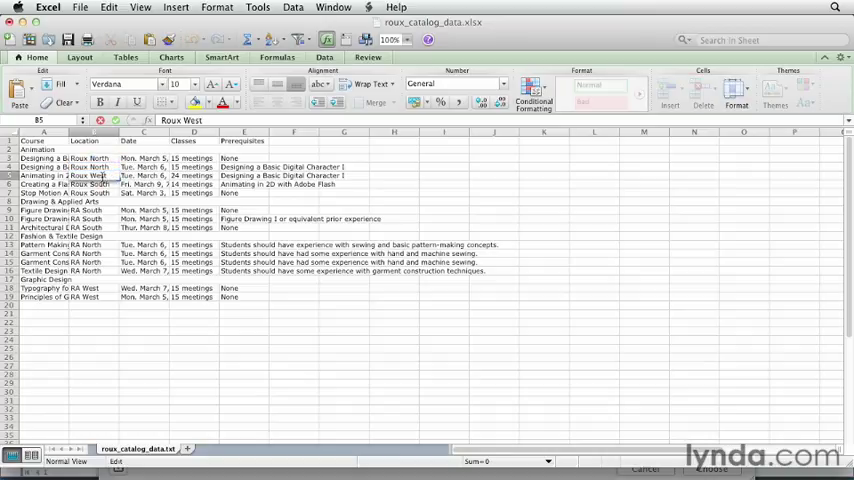
- Edit a course Location cell in the Excel catalog sheet
{"action": "left_click", "coordinate": [92, 184]}
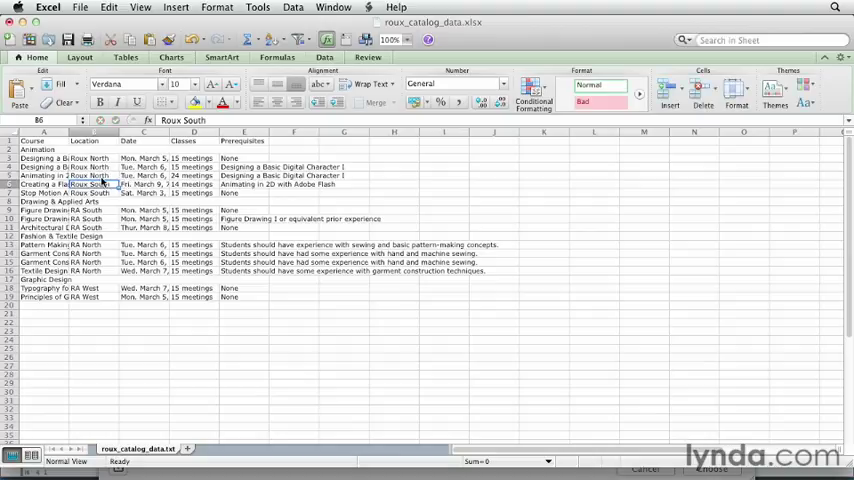
{"action": "double_click", "coordinate": [96, 184]}
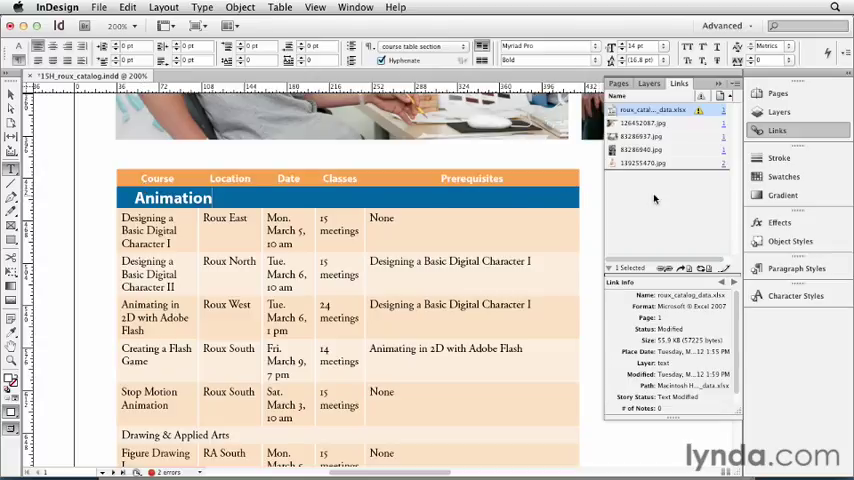
- Update the modified roux_catalog_data.xlsx link, accepting the lost-edits warning
{"action": "left_click", "coordinate": [700, 116]}
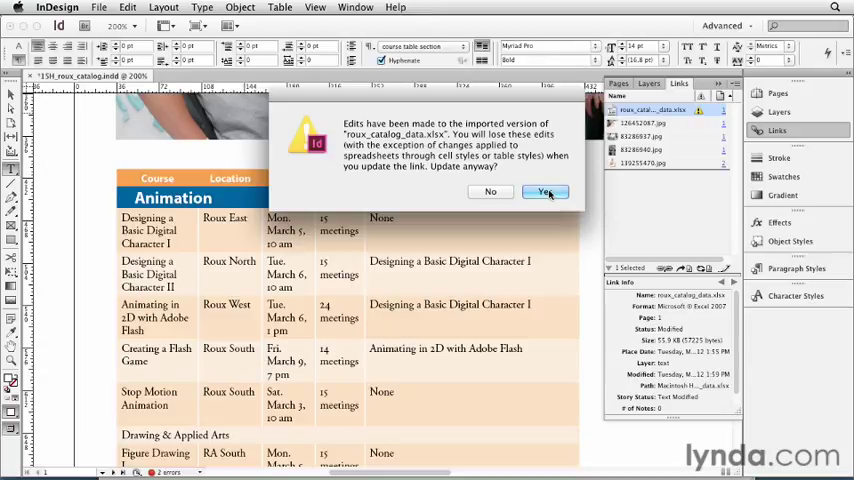
{"action": "left_click", "coordinate": [544, 192]}
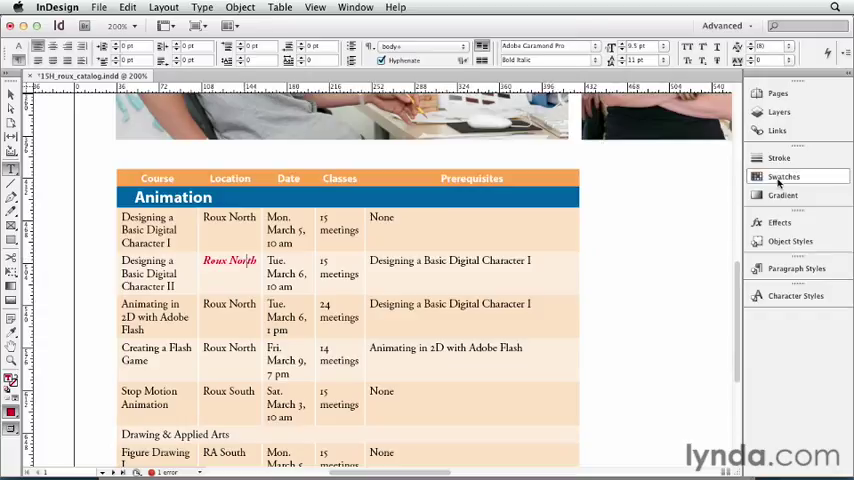
{"action": "left_click", "coordinate": [776, 130]}
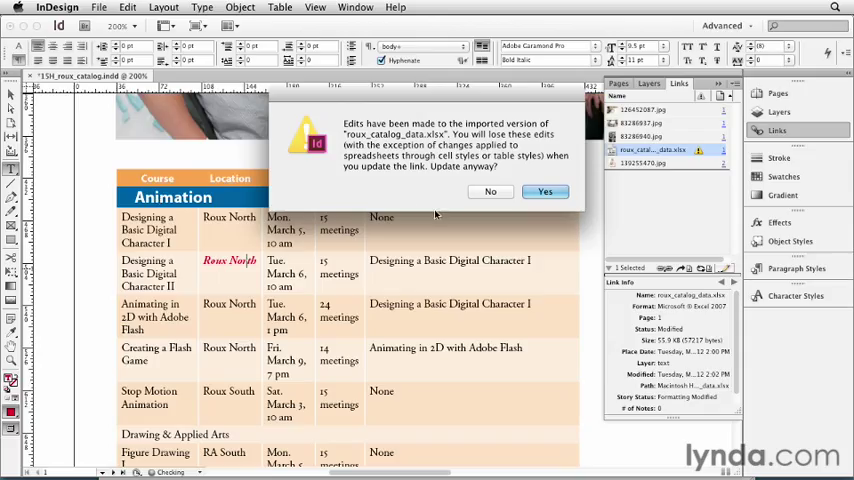
{"action": "mouse_move", "coordinate": [440, 212]}
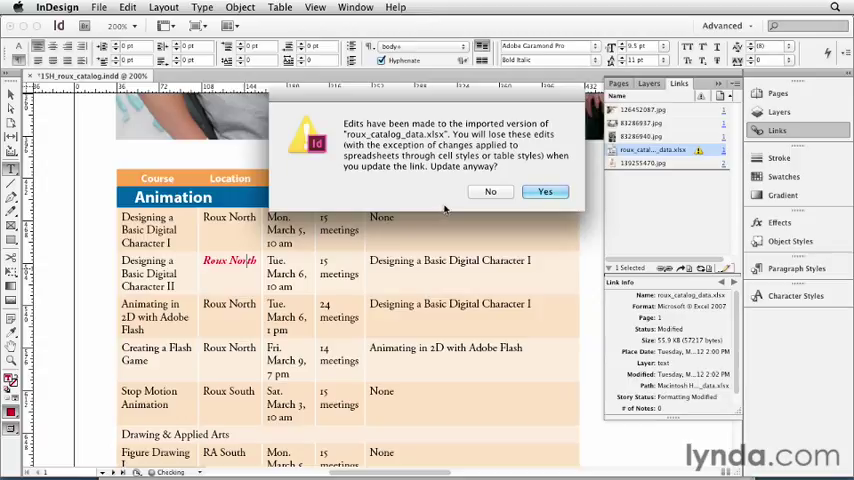
- Accept the link update warning and recolour the second course's location text red from Swatches
{"action": "left_click", "coordinate": [544, 192]}
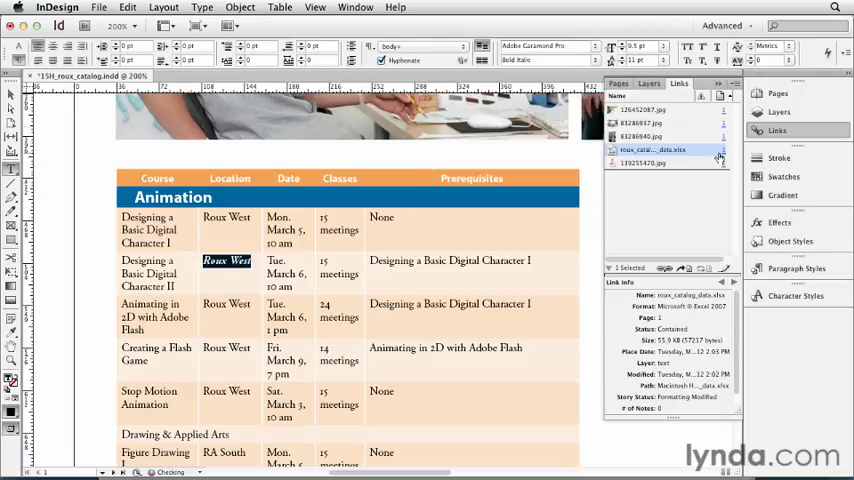
{"action": "left_click", "coordinate": [784, 176]}
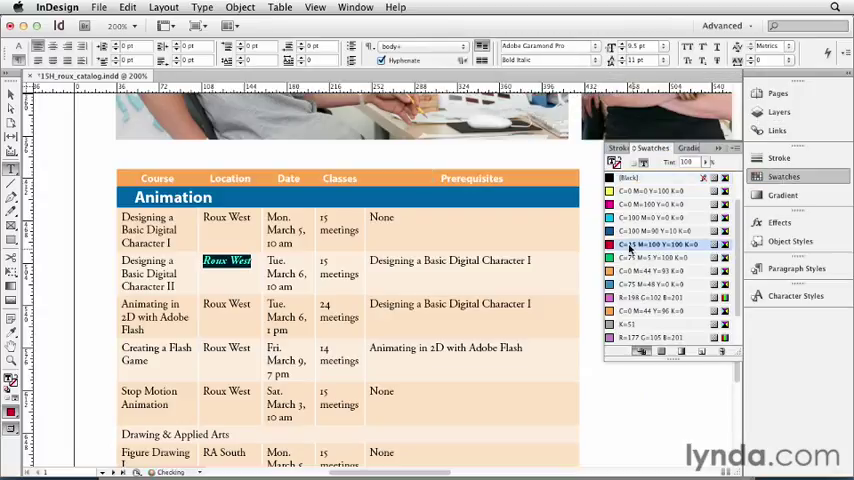
{"action": "left_click", "coordinate": [662, 46]}
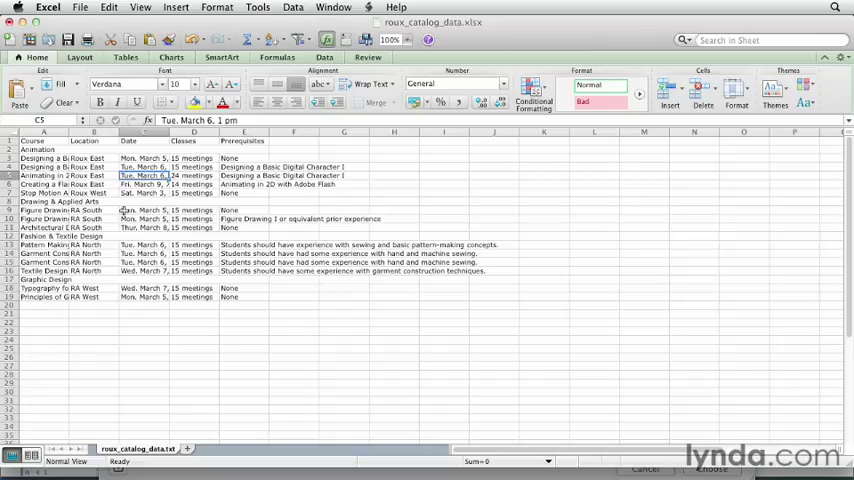
- Select a course cell in the Excel catalog data for editing
{"action": "left_click", "coordinate": [92, 132]}
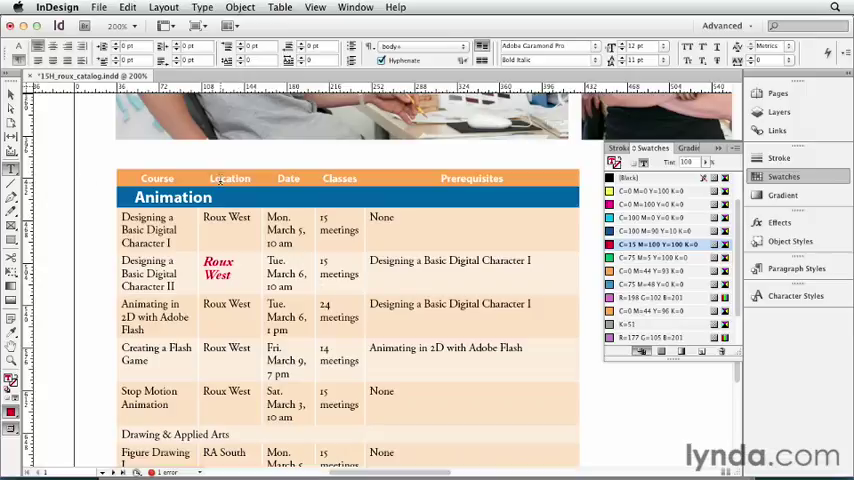
- Select the table's Location column and apply an Edit menu command to it
{"action": "left_click", "coordinate": [230, 178]}
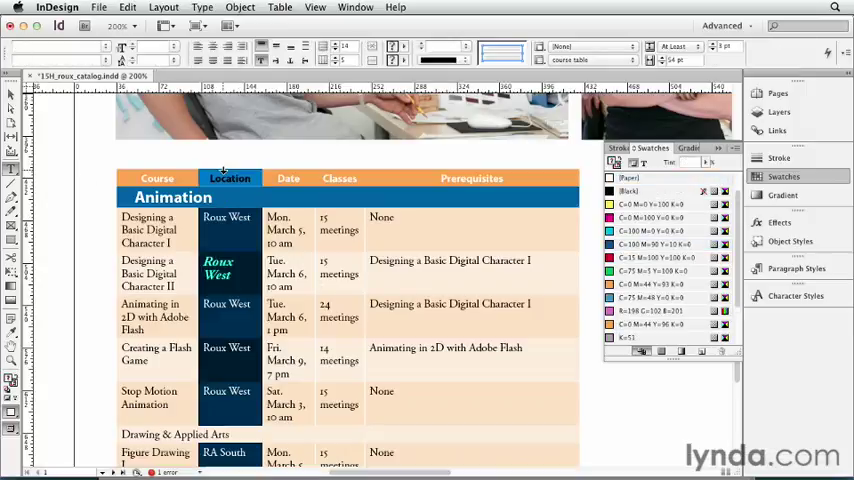
{"action": "left_click", "coordinate": [128, 8]}
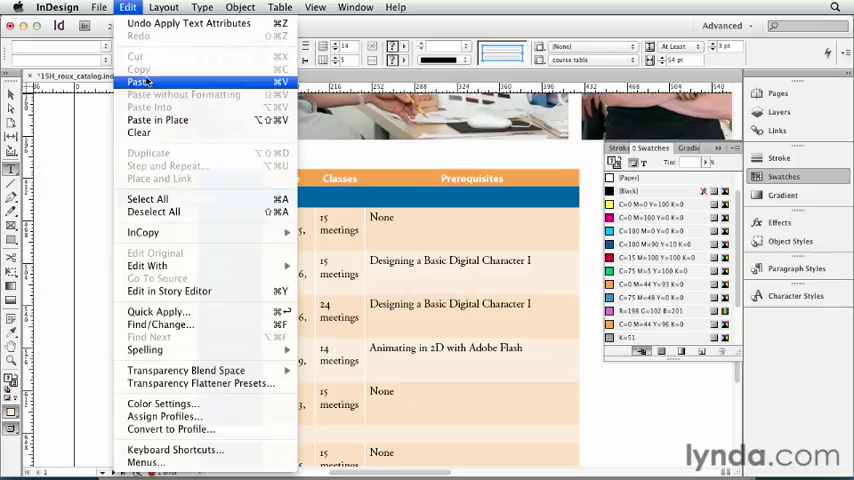
{"action": "left_click", "coordinate": [140, 82]}
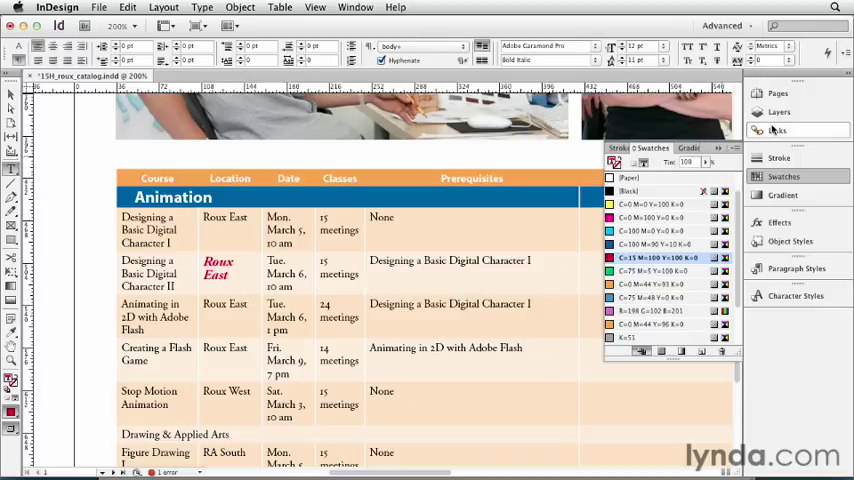
- Update the spreadsheet link in the Links panel and unlink roux_catalog_data.xlsx
{"action": "left_click", "coordinate": [780, 130]}
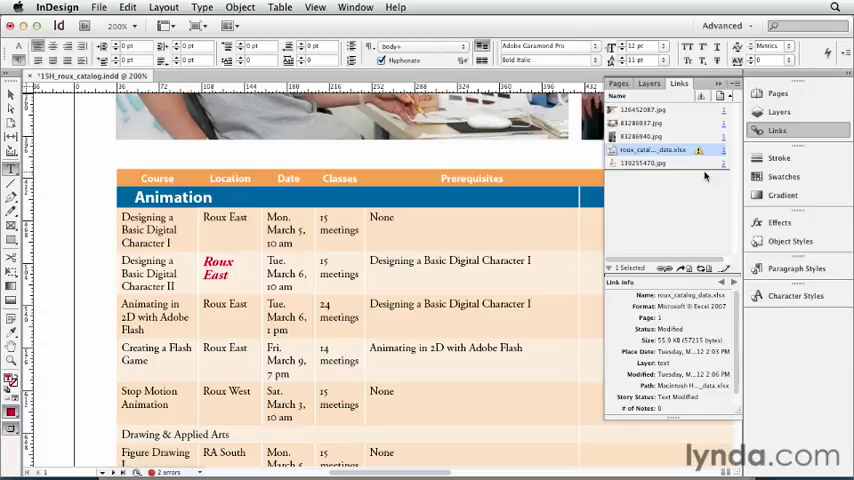
{"action": "mouse_move", "coordinate": [700, 150]}
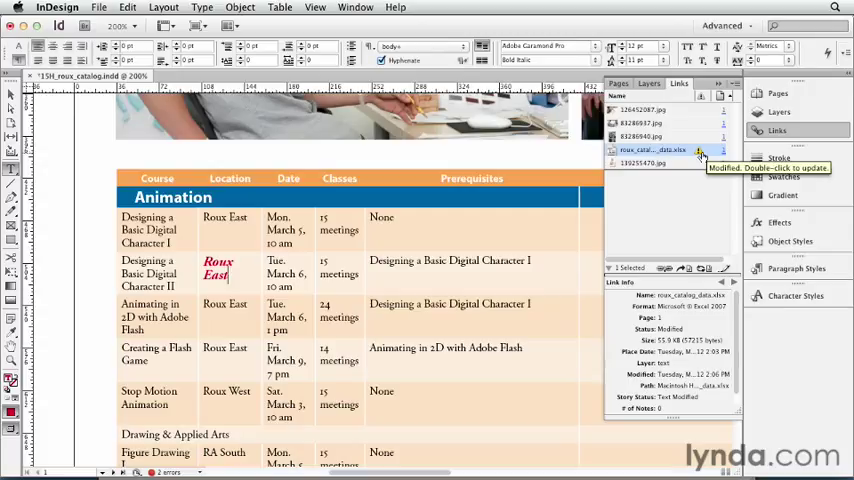
{"action": "right_click", "coordinate": [656, 150]}
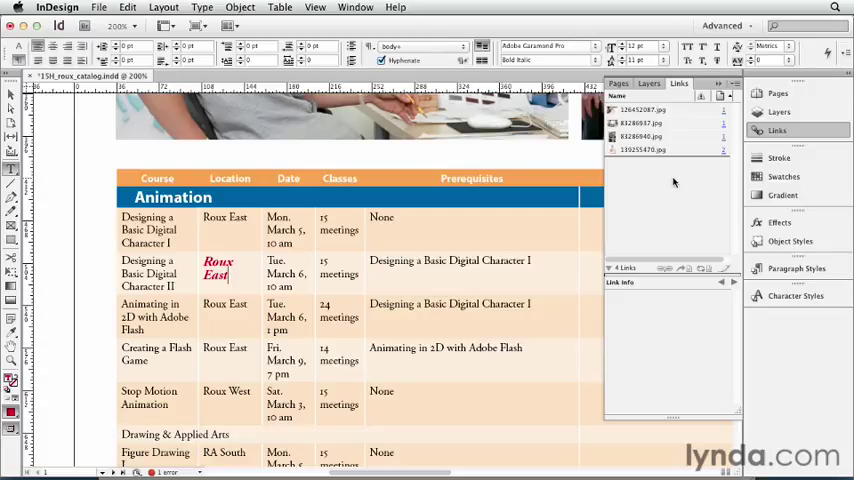
- Disable Create Links When Placing Text and Spreadsheet Files in File Handling preferences and confirm
{"action": "left_click", "coordinate": [58, 8]}
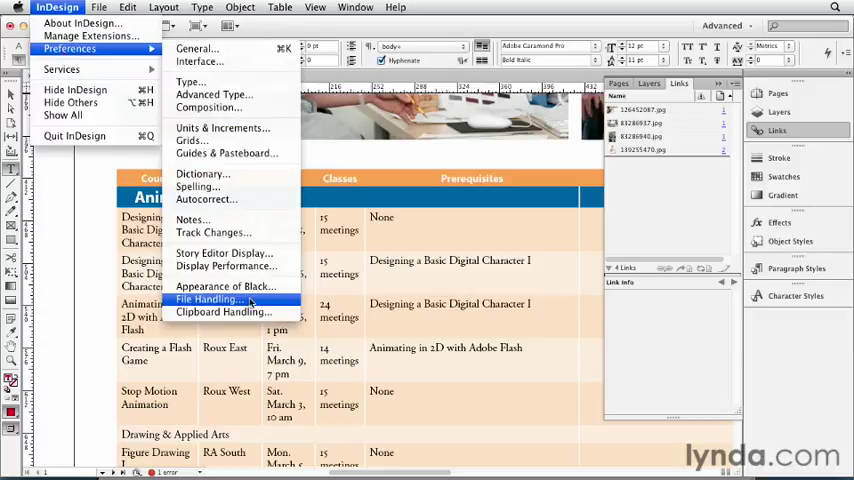
{"action": "left_click", "coordinate": [208, 300]}
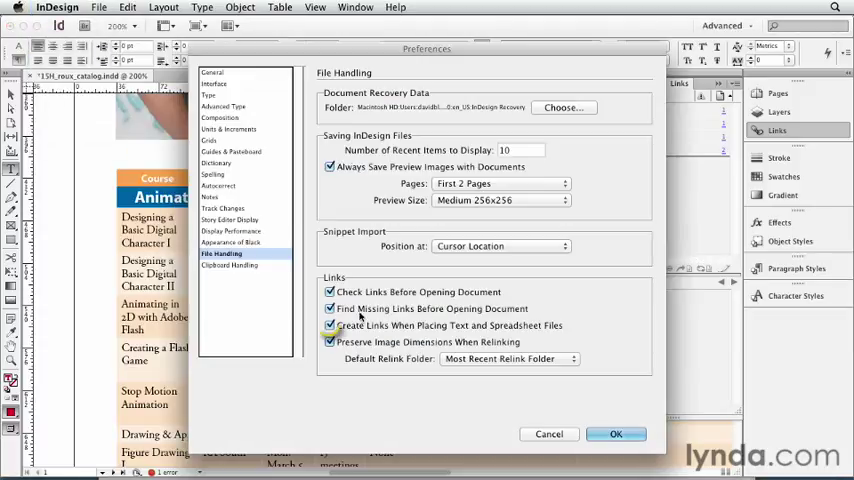
{"action": "left_click", "coordinate": [330, 324]}
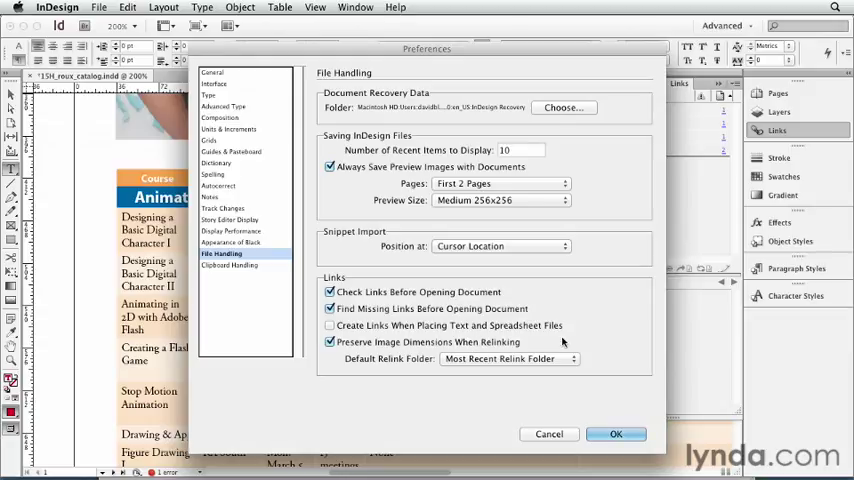
{"action": "mouse_move", "coordinate": [568, 342]}
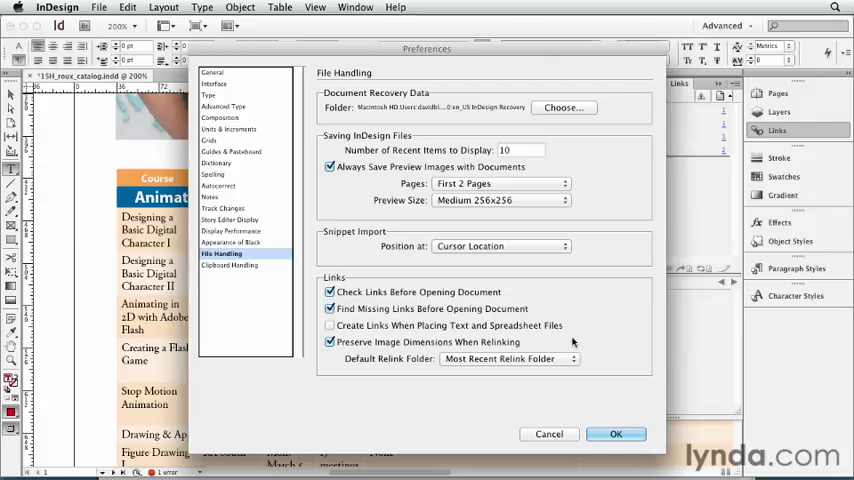
{"action": "left_click", "coordinate": [616, 434]}
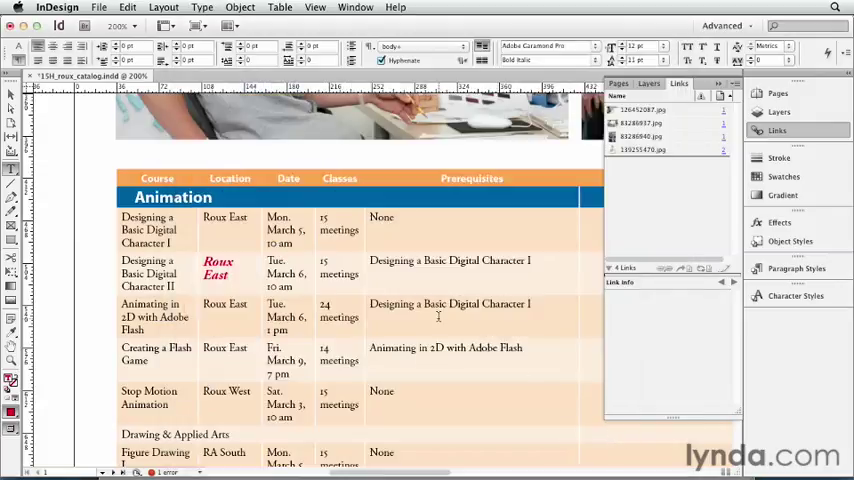